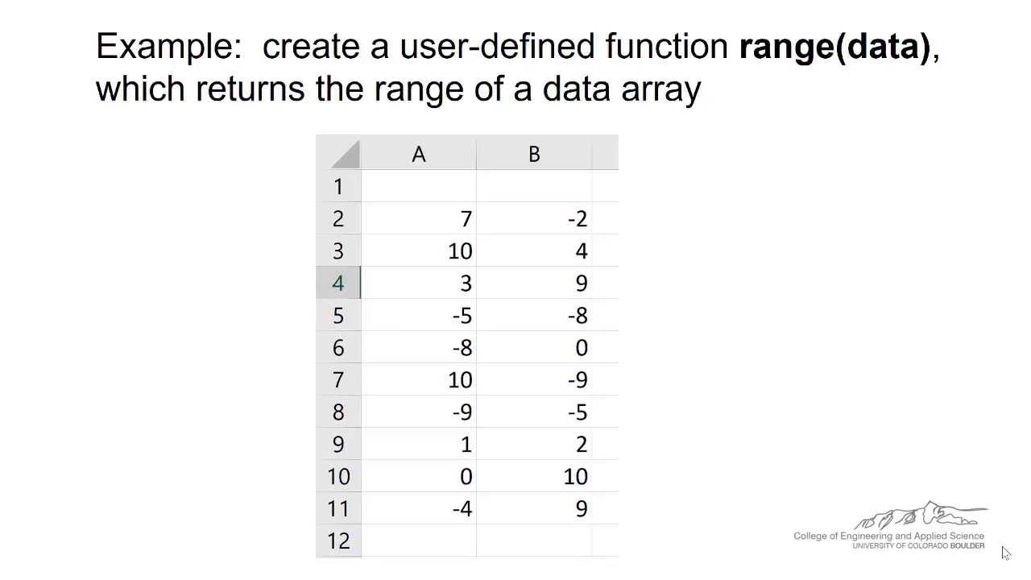
pyautogui.moveTo(395, 242)
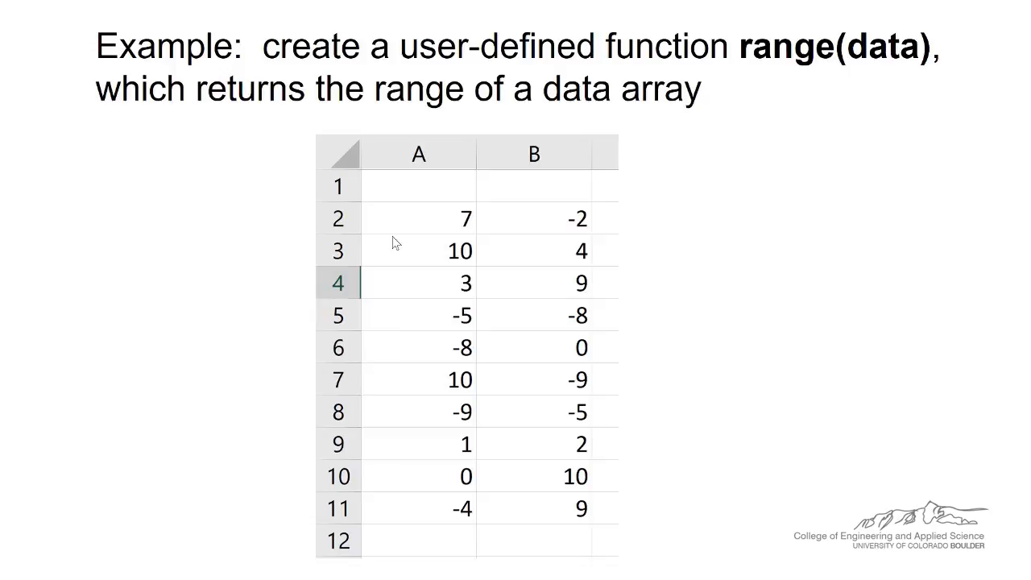
pyautogui.moveTo(751, 217)
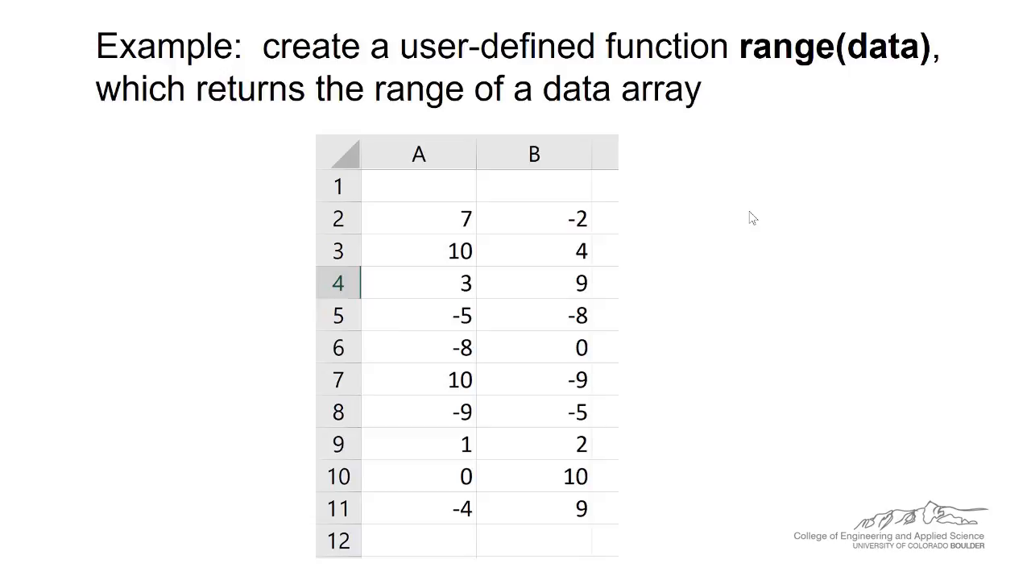
pyautogui.moveTo(464, 117)
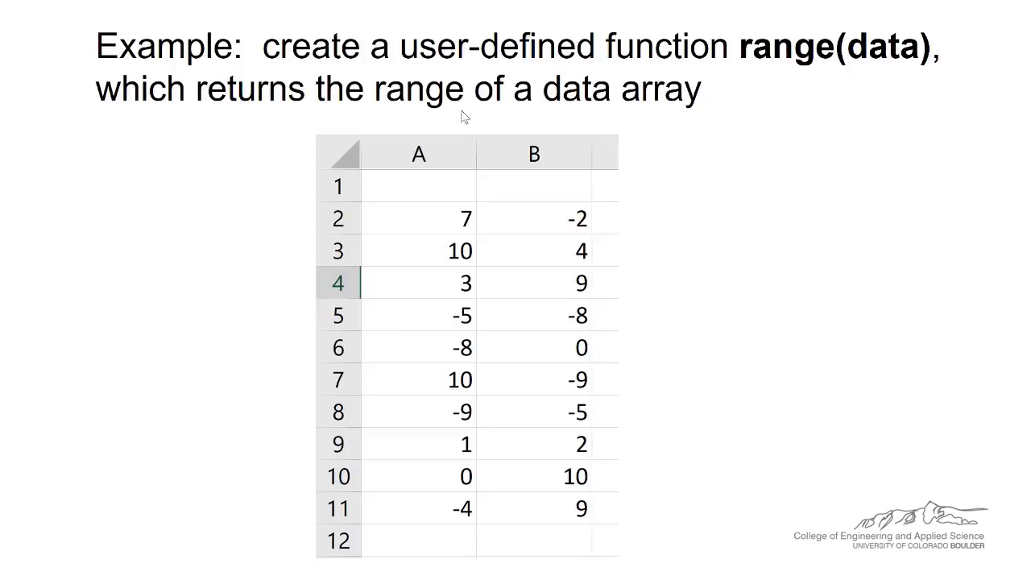
pyautogui.moveTo(681, 393)
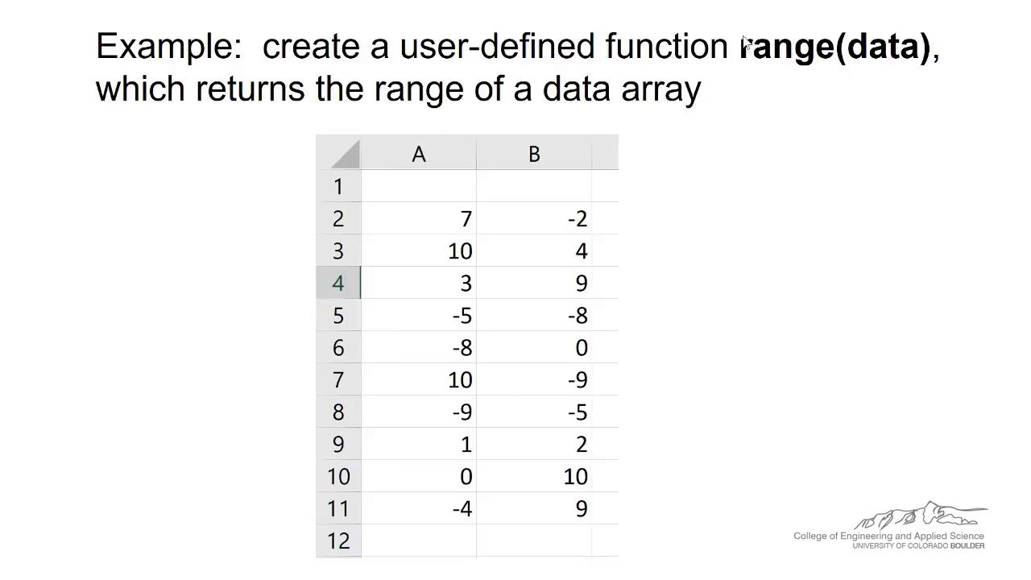
pyautogui.moveTo(627, 469)
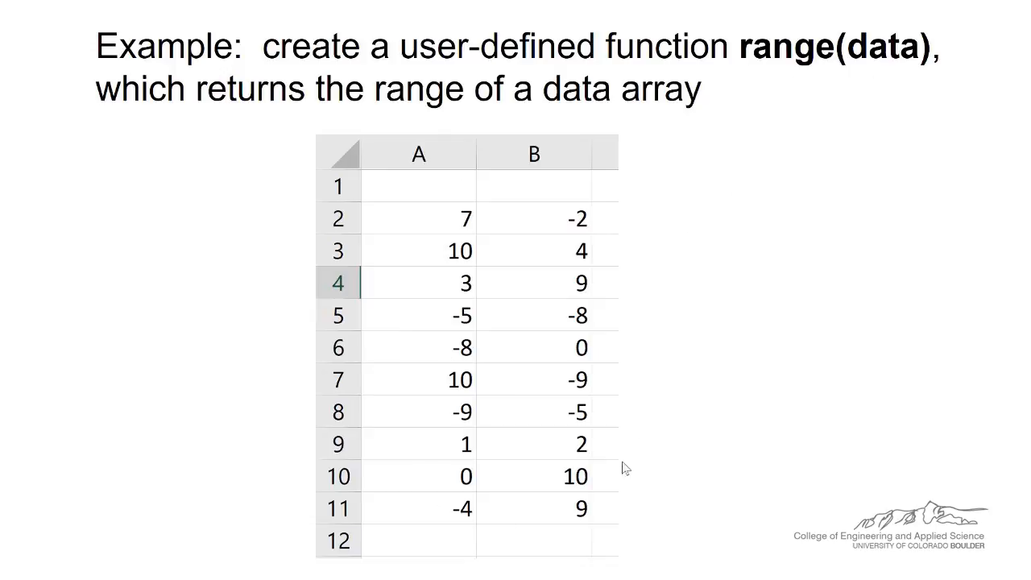
pyautogui.moveTo(569, 541)
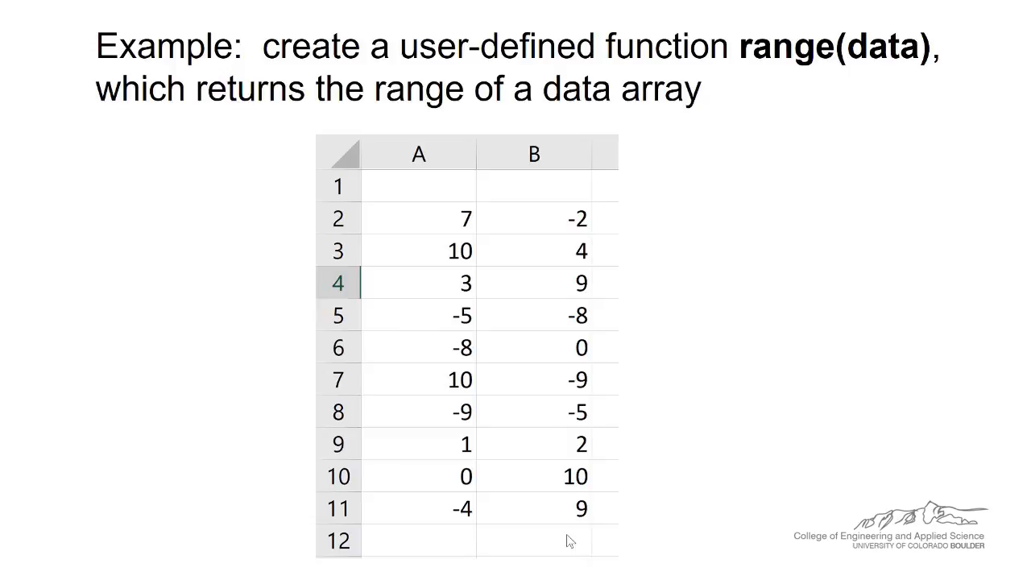
pyautogui.moveTo(574, 530)
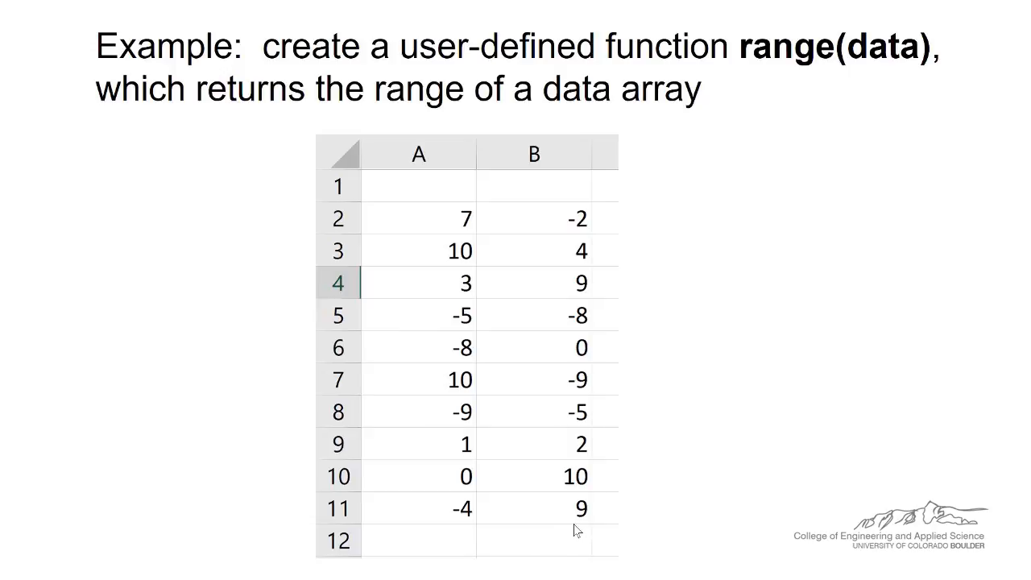
pyautogui.moveTo(424, 396)
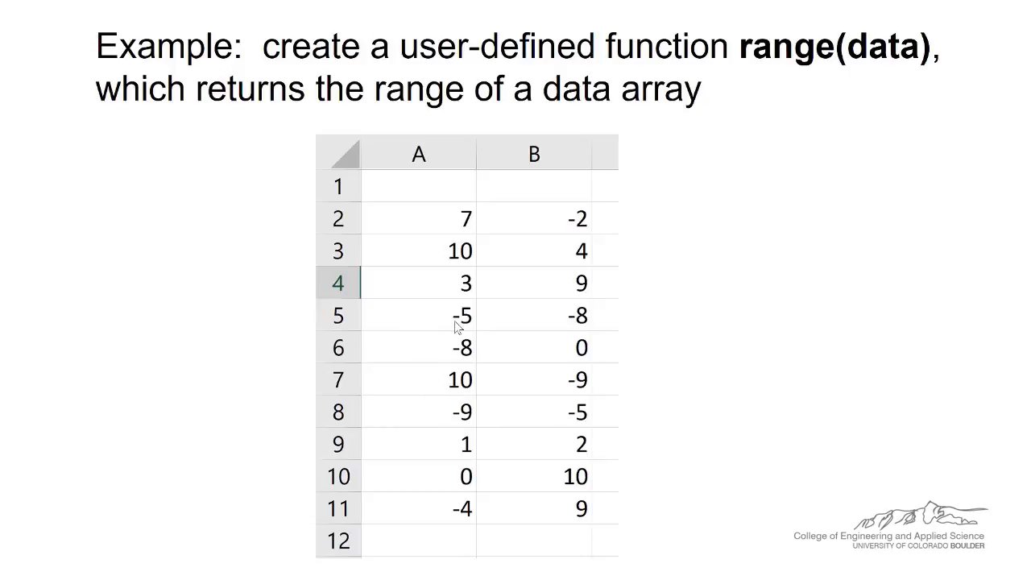
pyautogui.moveTo(562, 245)
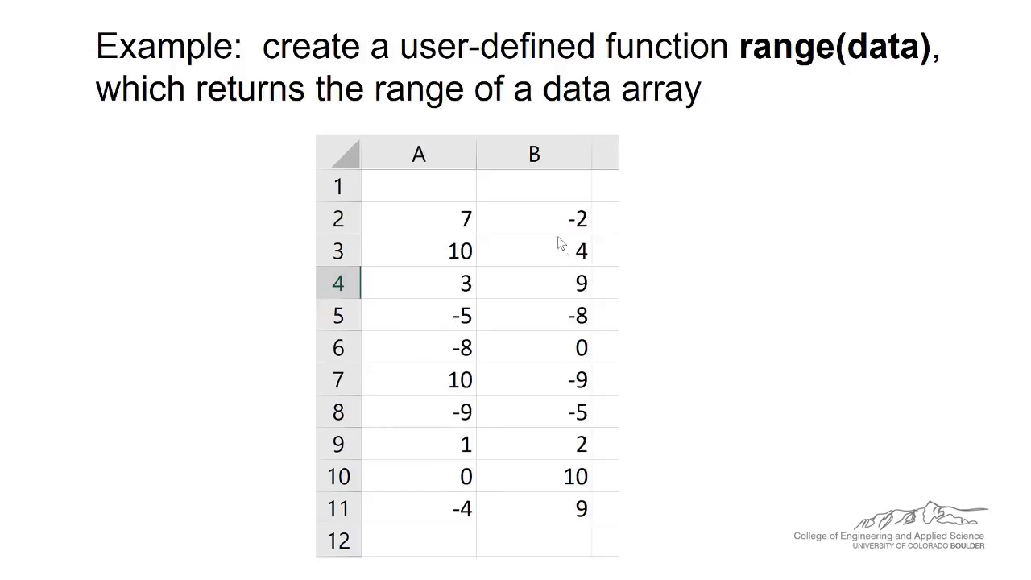
pyautogui.moveTo(537, 516)
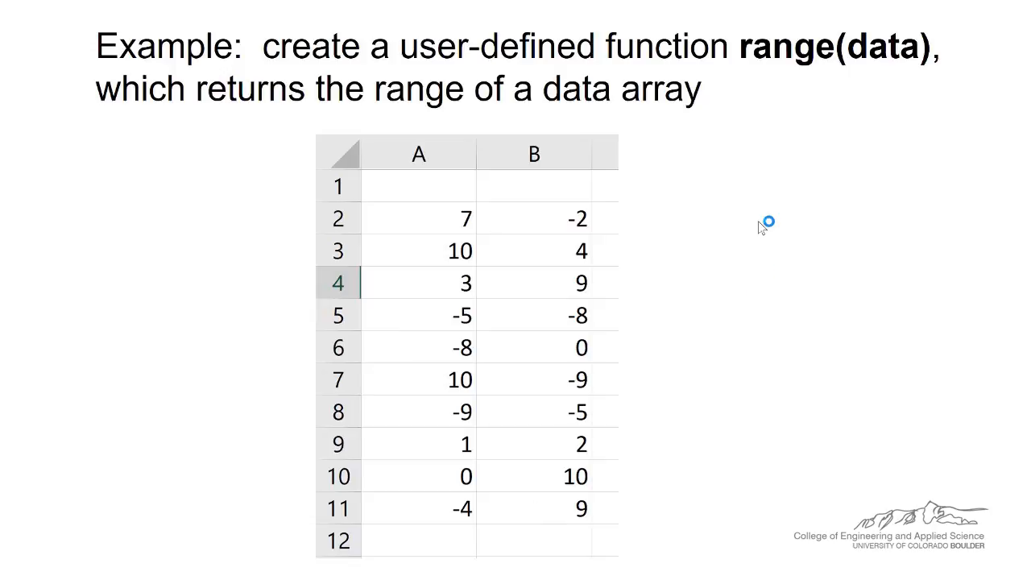
pyautogui.moveTo(711, 255)
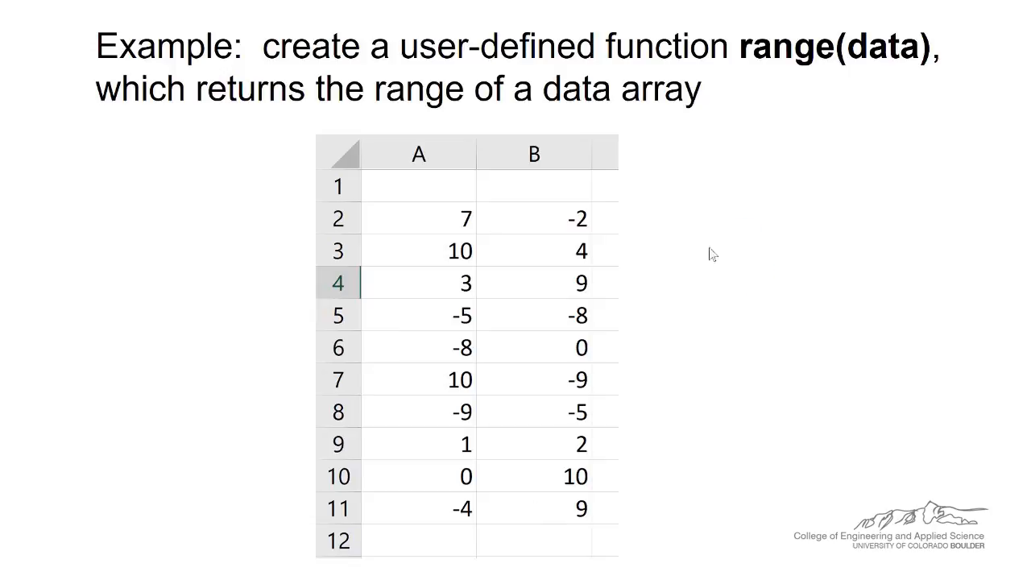
pyautogui.moveTo(527, 516)
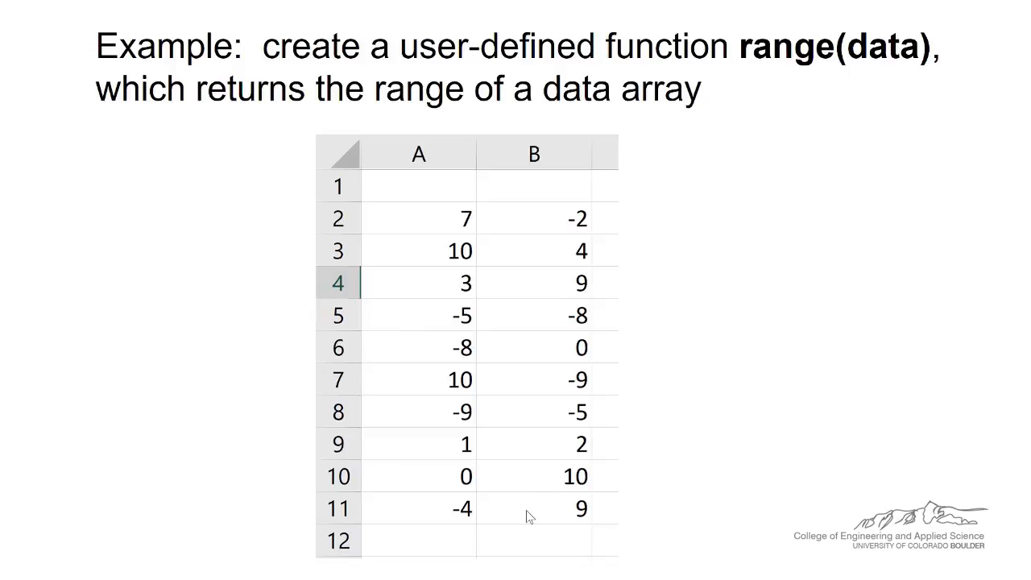
pyautogui.moveTo(512, 393)
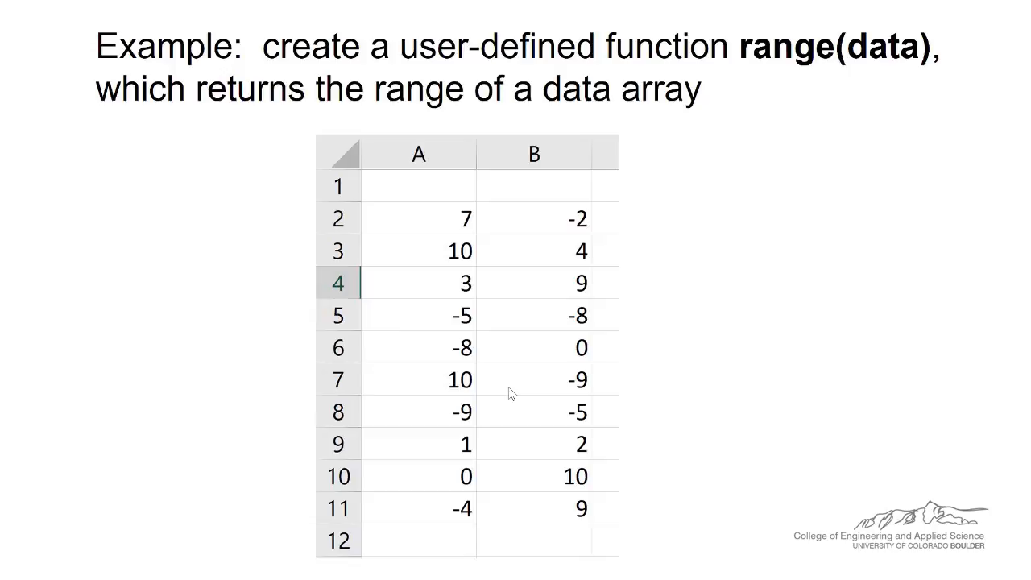
pyautogui.moveTo(531, 328)
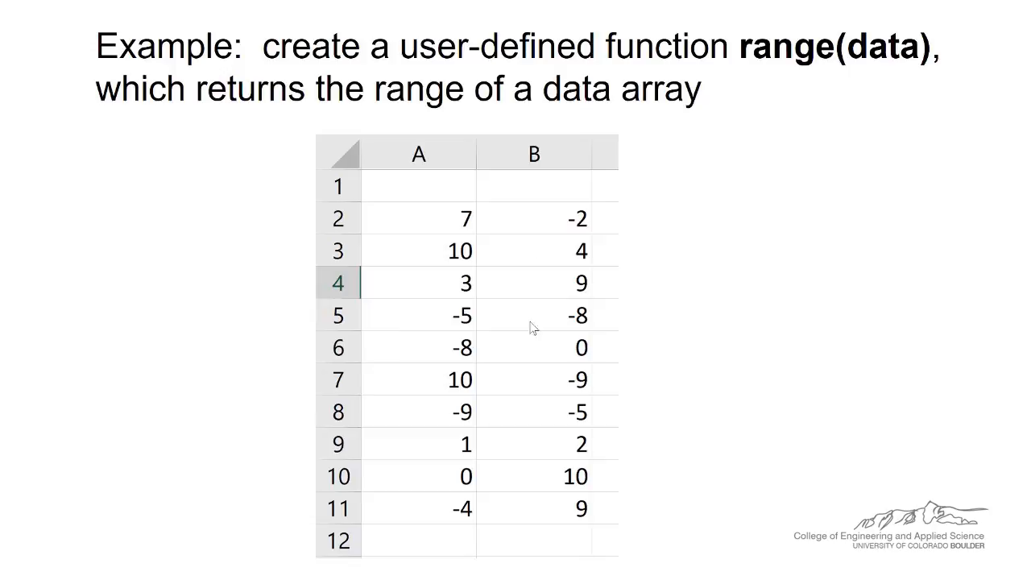
pyautogui.moveTo(532, 235)
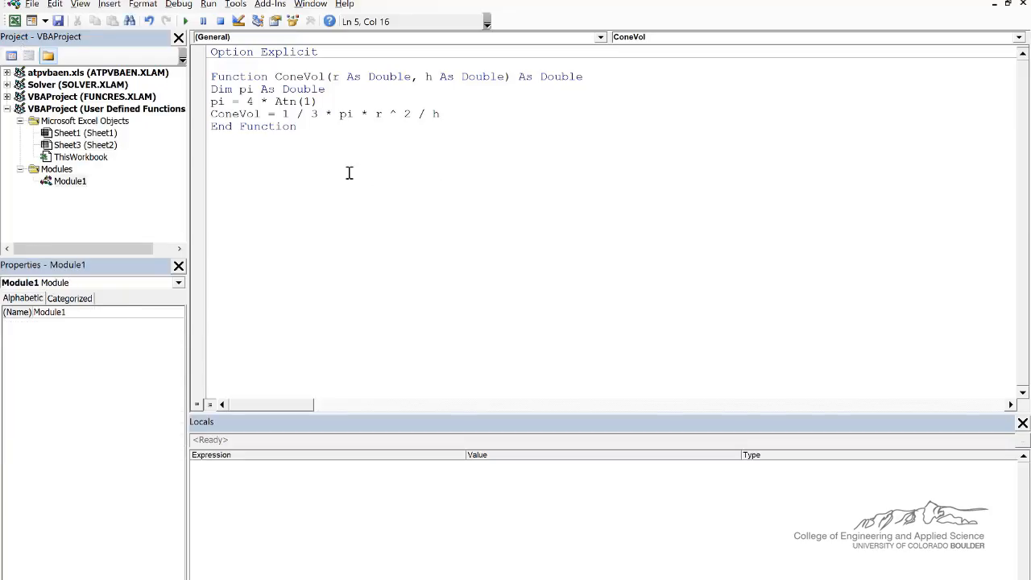
# Step: Insert a new empty module, Module2, from the Insert menu
pyautogui.click(108, 4)
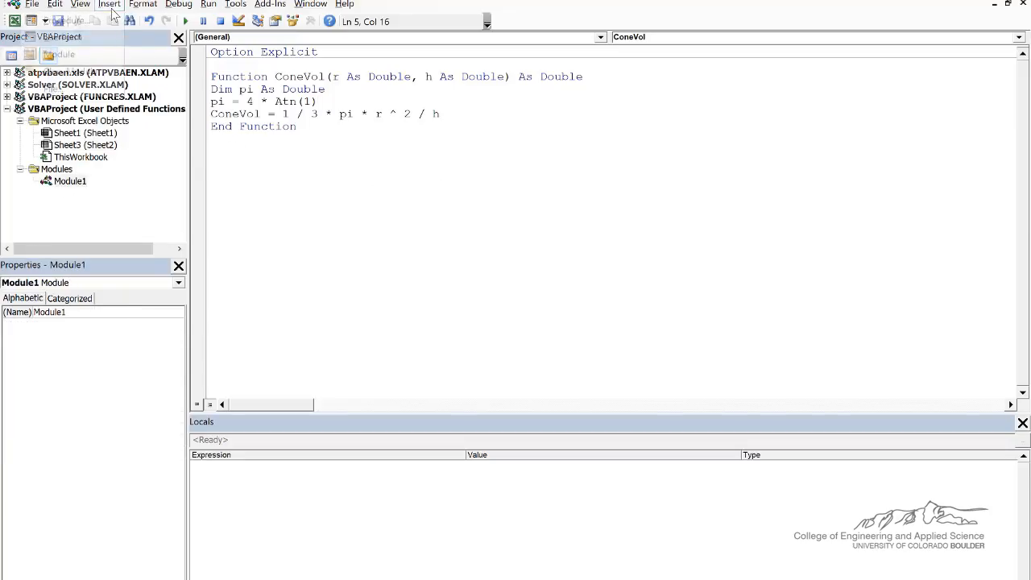
pyautogui.click(109, 4)
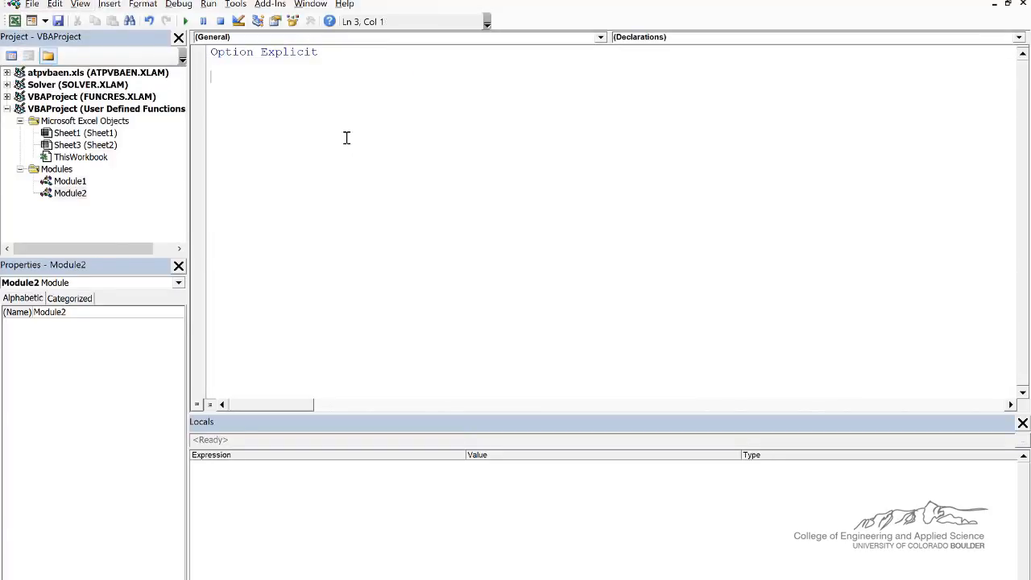
# Step: Write Function range(rng As range) As Double returning WorksheetFunction Max(rng) minus Min(rng)
pyautogui.write('Function range(rng As range) As Double')
pyautogui.write('range =')
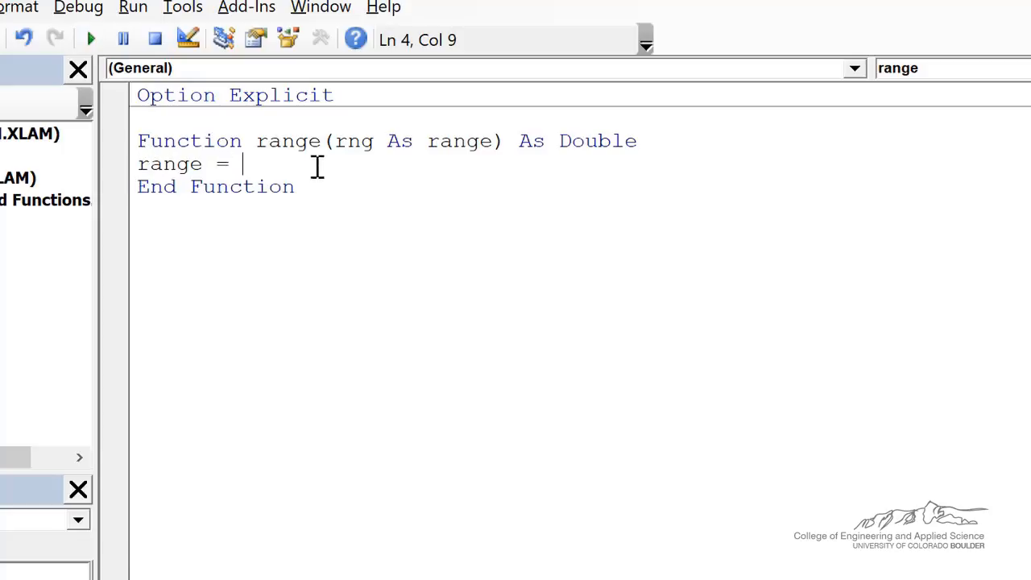
pyautogui.moveTo(340, 177)
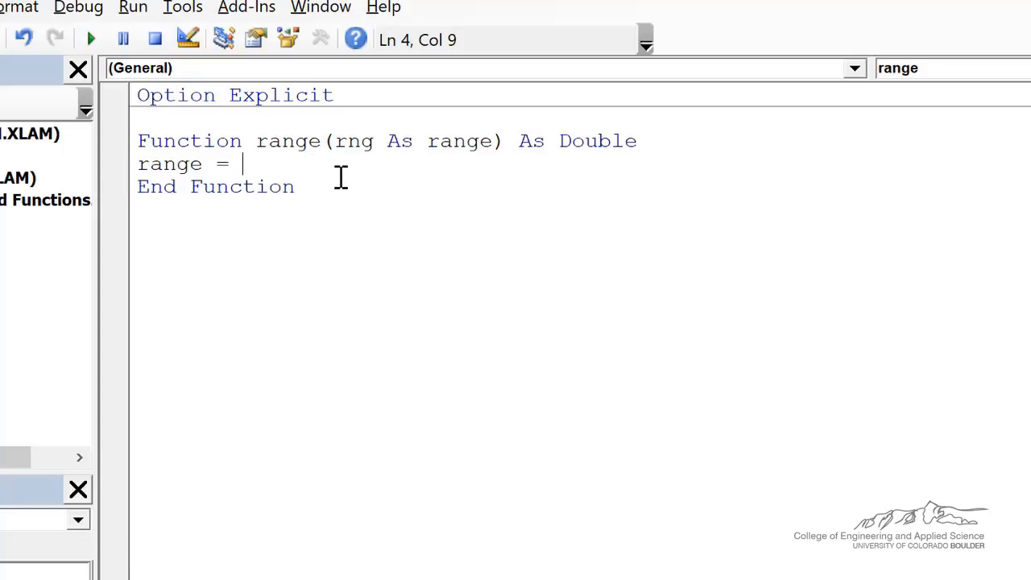
pyautogui.write('Application.WorksheetFunction.Max(rng)')
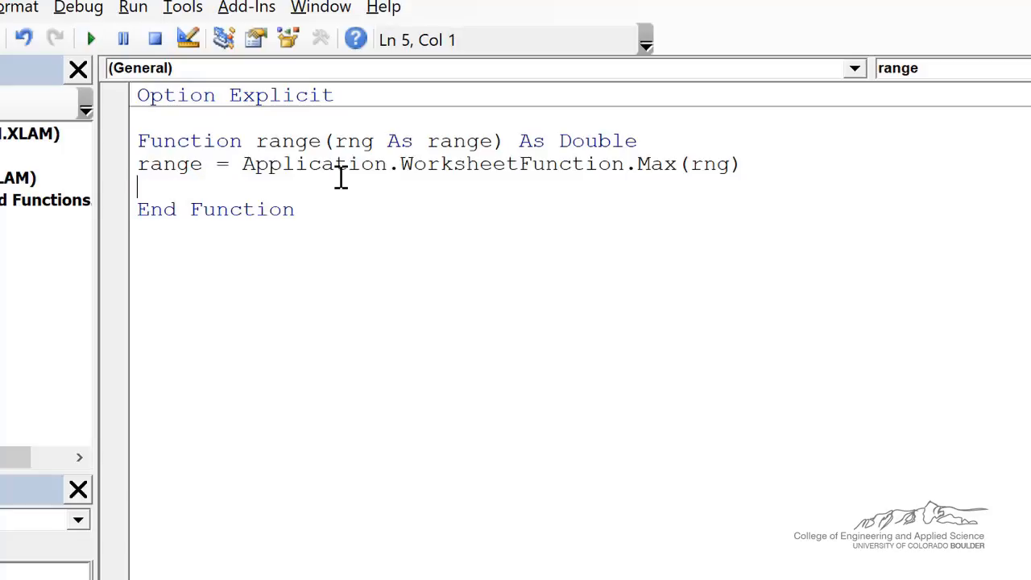
pyautogui.write('- Application.WorksheetFunction.Min(rng)')
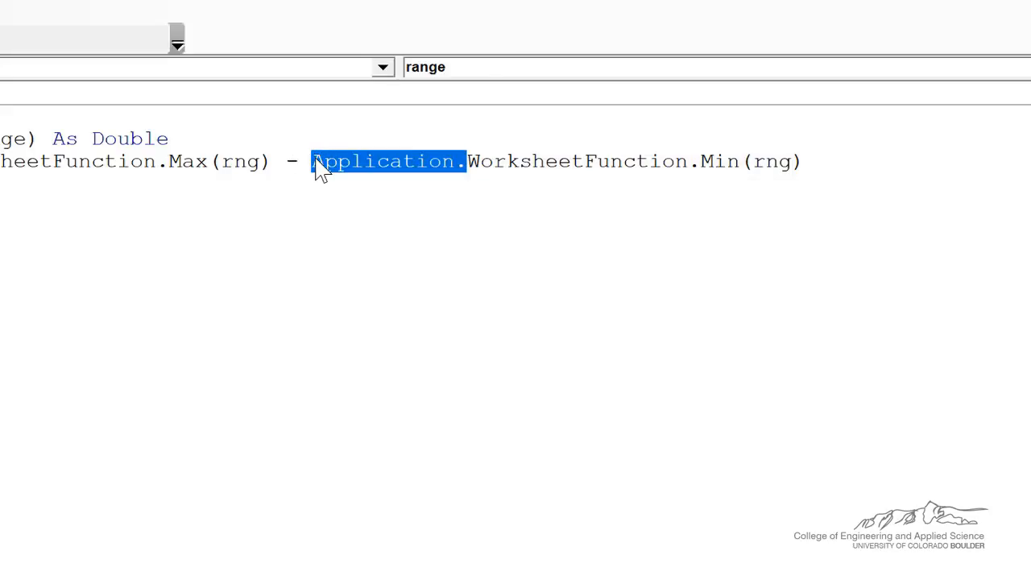
# Step: Delete the 'Application.' prefix before WorksheetFunction.Min(rng) in the range function
pyautogui.press('Delete')
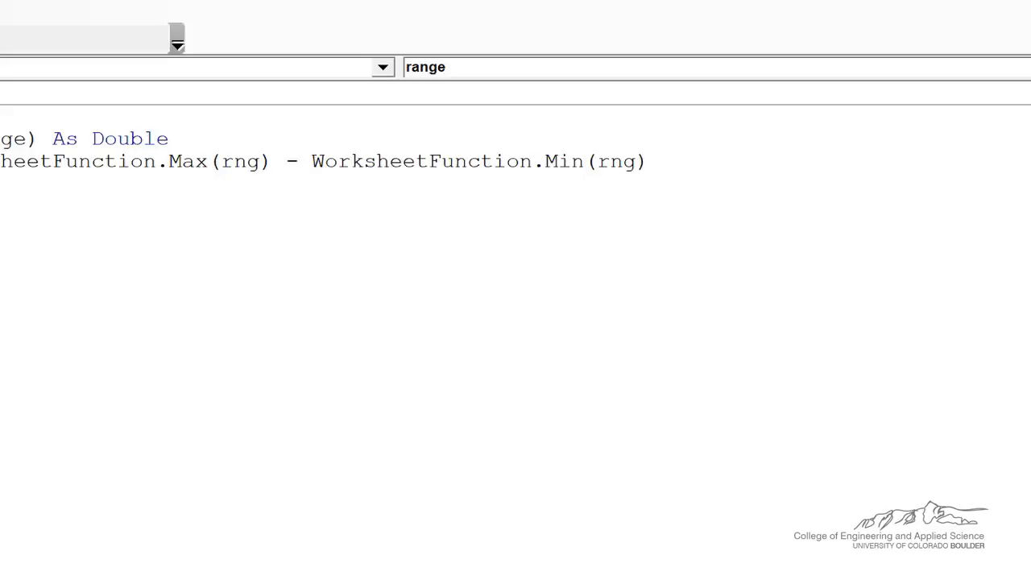
pyautogui.hscroll(3)
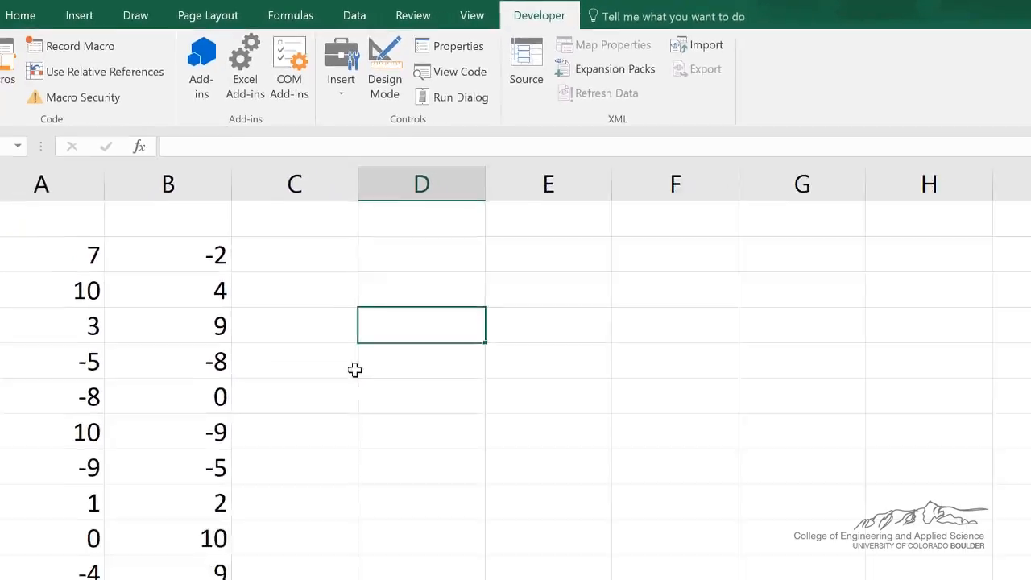
# Step: Enter =range(A2:B11) in D4, returning 19
pyautogui.write('=range')
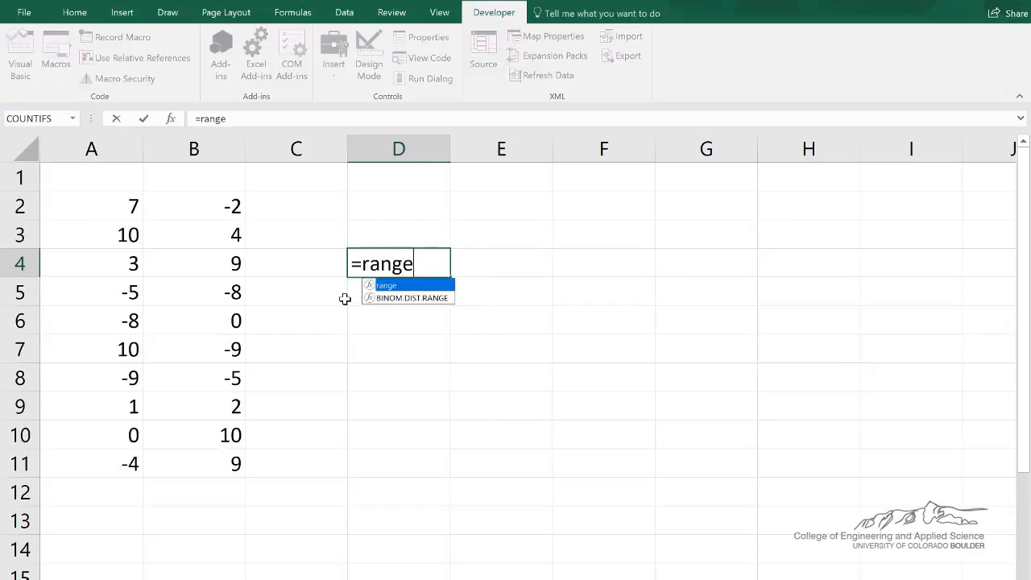
pyautogui.moveTo(91, 205); pyautogui.dragTo(92, 234)
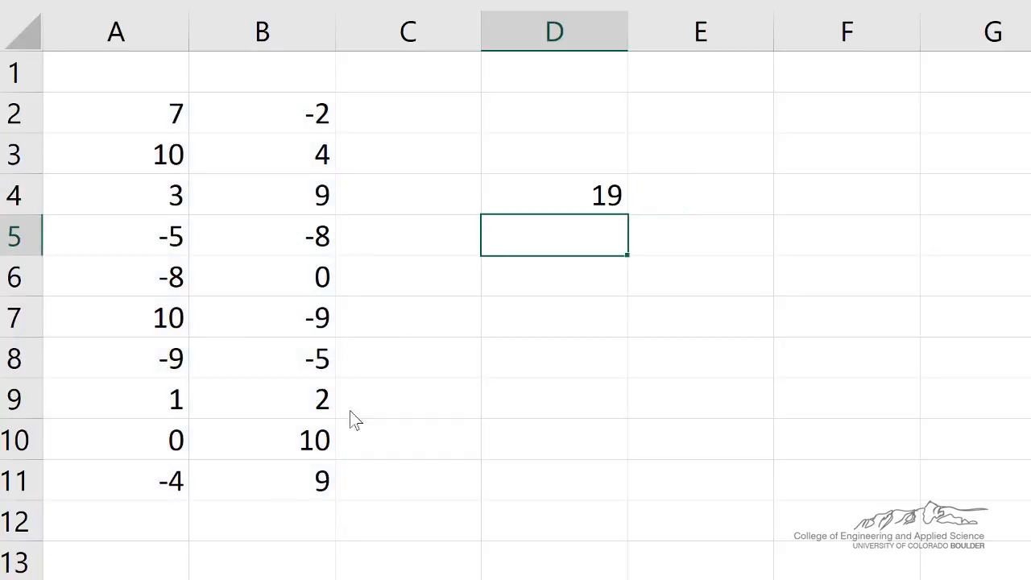
pyautogui.moveTo(652, 393)
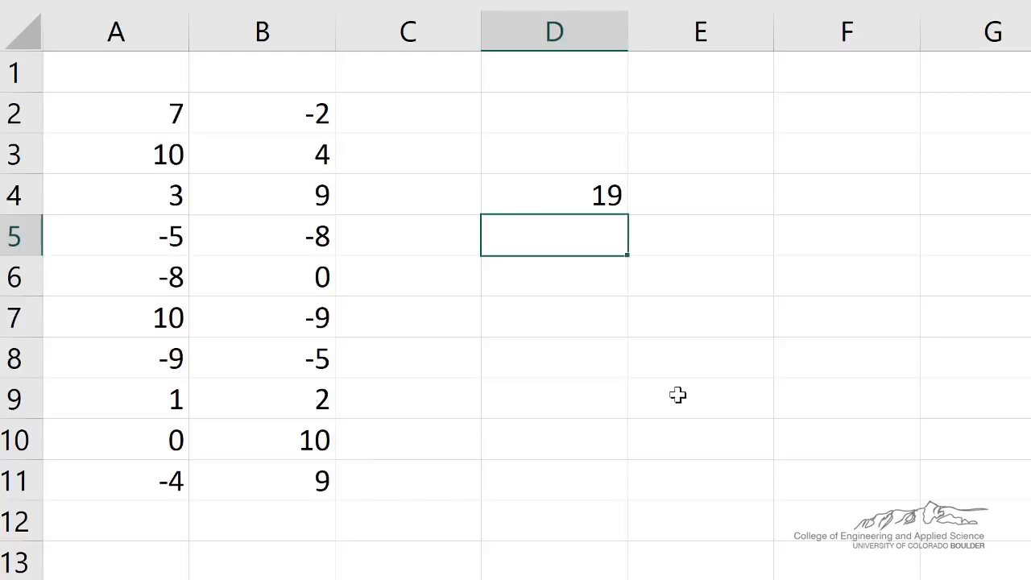
pyautogui.click(553, 316)
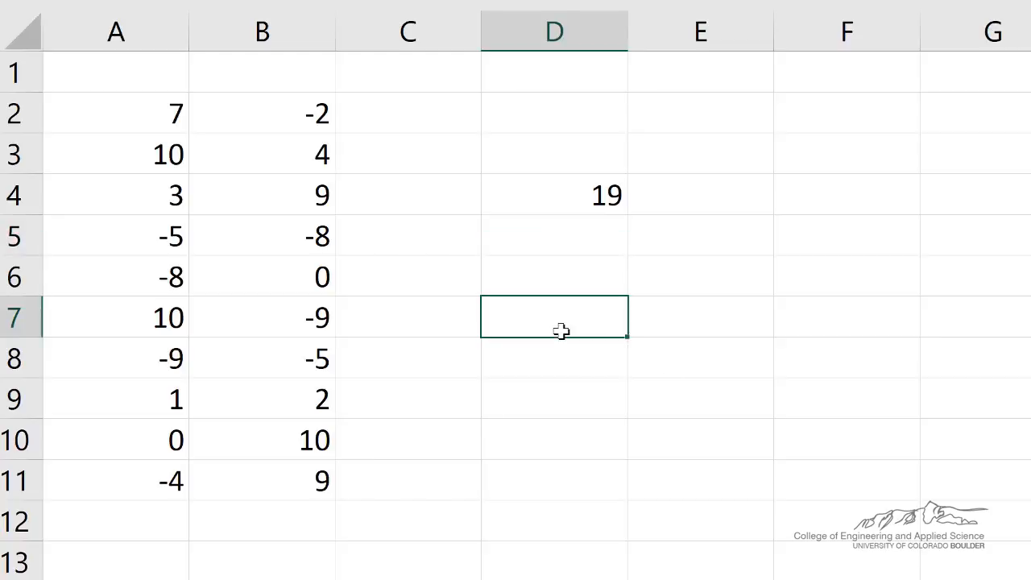